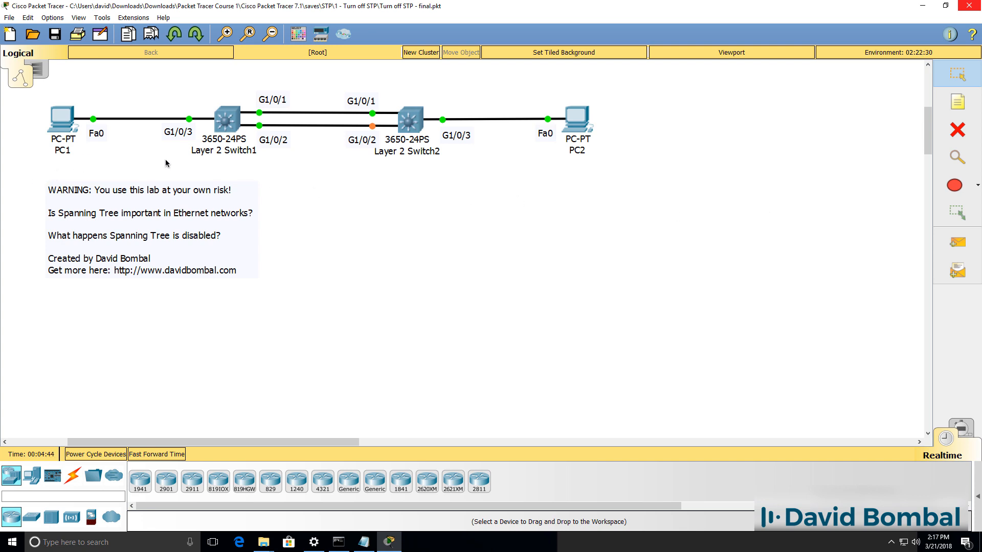
{"action": "mouse_move", "coordinate": [352, 168]}
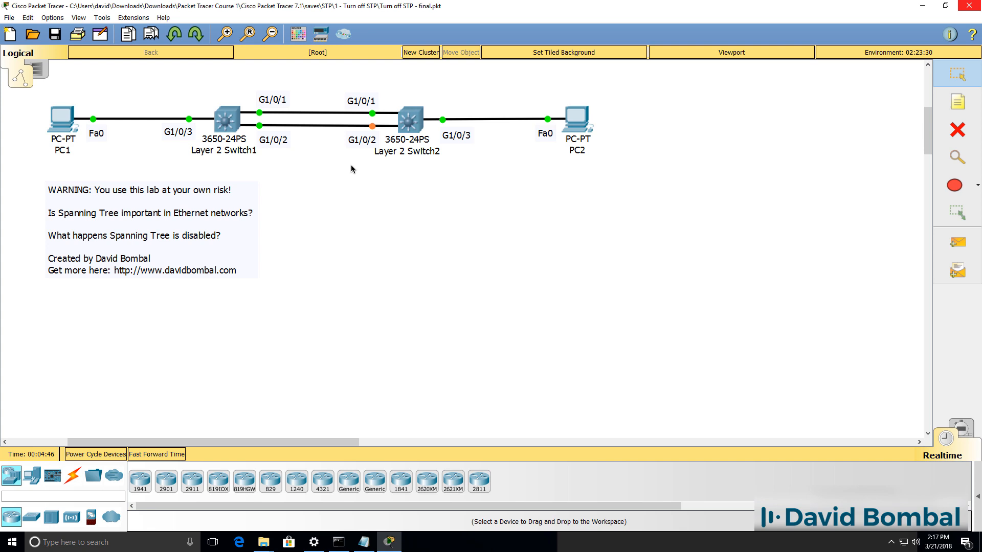
{"action": "mouse_move", "coordinate": [473, 166]}
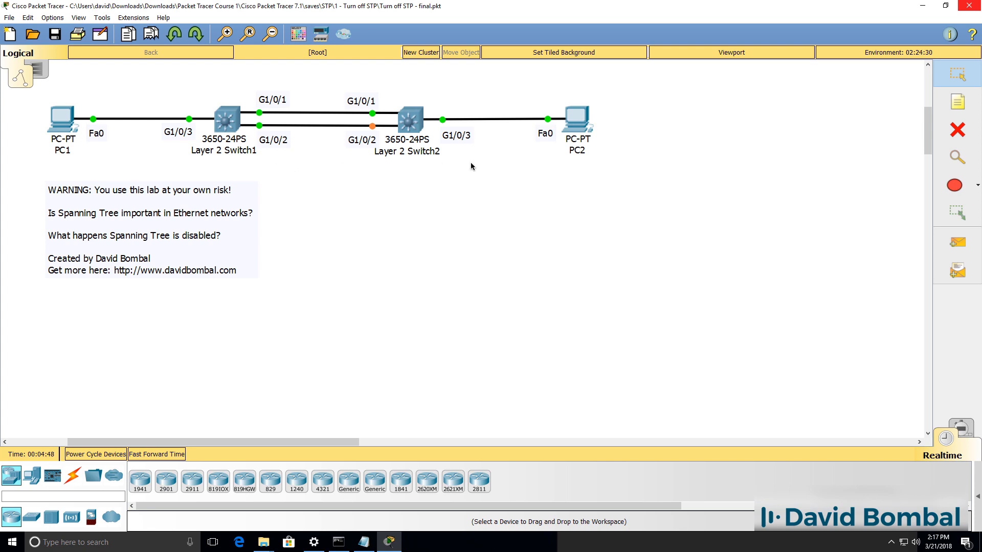
{"action": "mouse_move", "coordinate": [313, 149]}
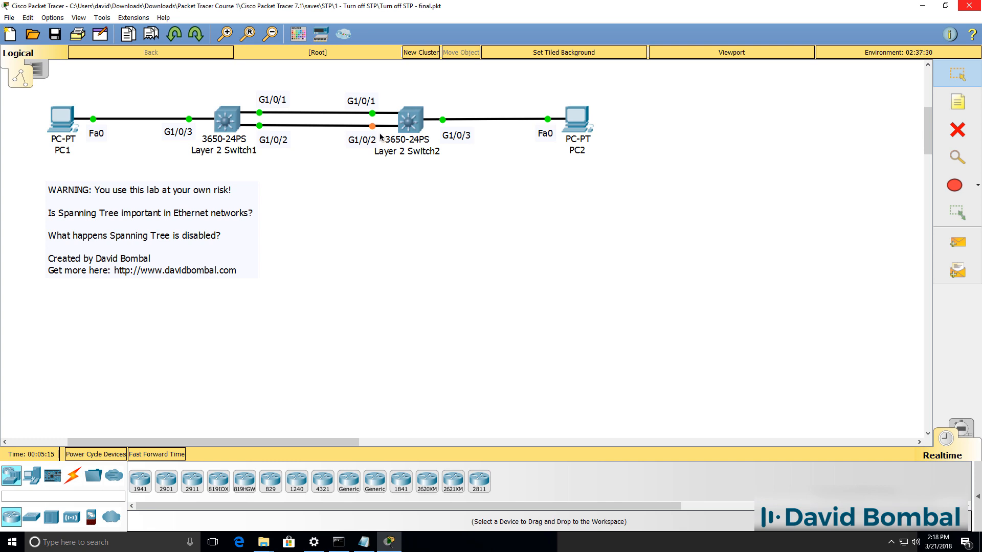
{"action": "mouse_move", "coordinate": [374, 147]}
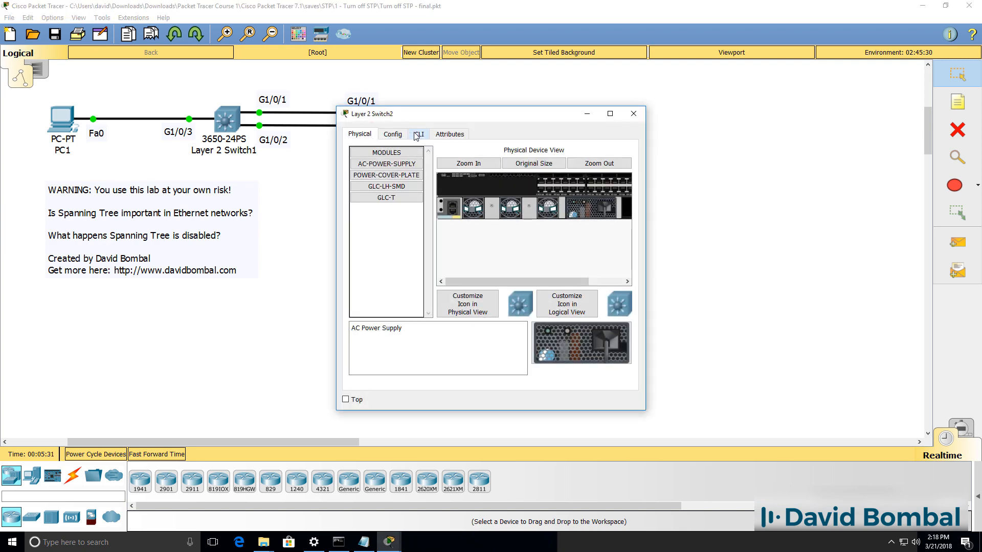
- Show Layer 2 Switch2's spanning-tree, revealing Gi1/0/2 as an alternate port in BLK state
{"action": "left_click", "coordinate": [419, 134]}
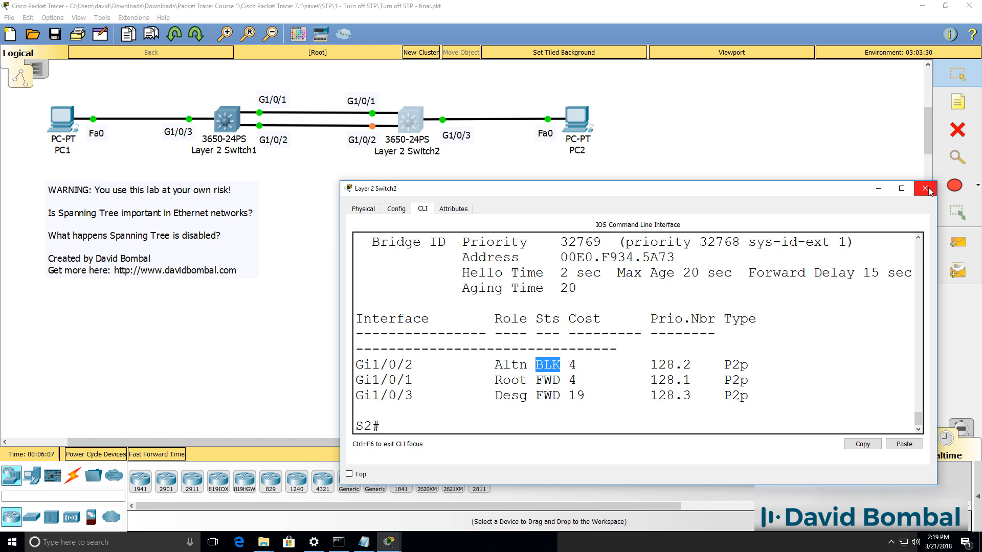
- Close Layer 2 Switch2's device window to return to the two-switch topology
{"action": "left_click", "coordinate": [927, 202]}
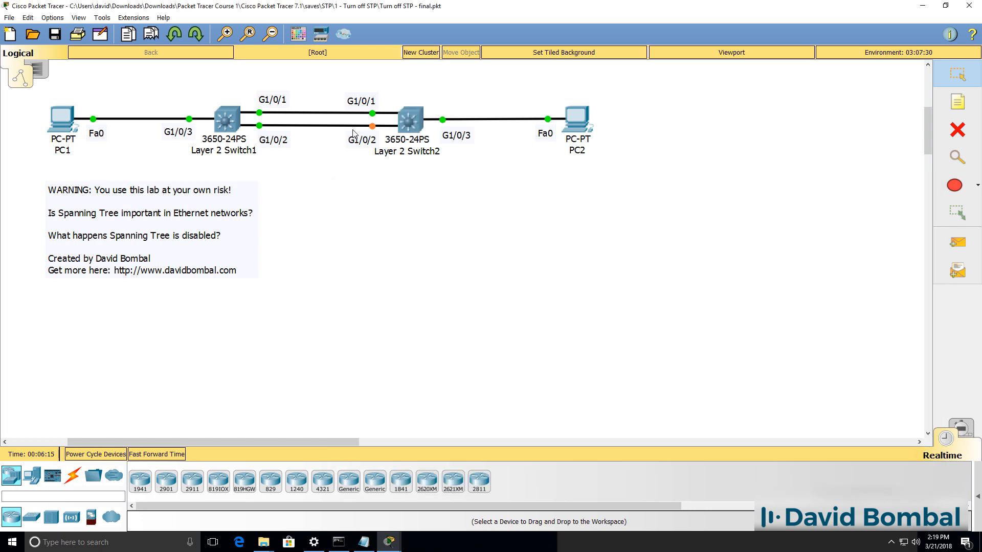
{"action": "mouse_move", "coordinate": [382, 135]}
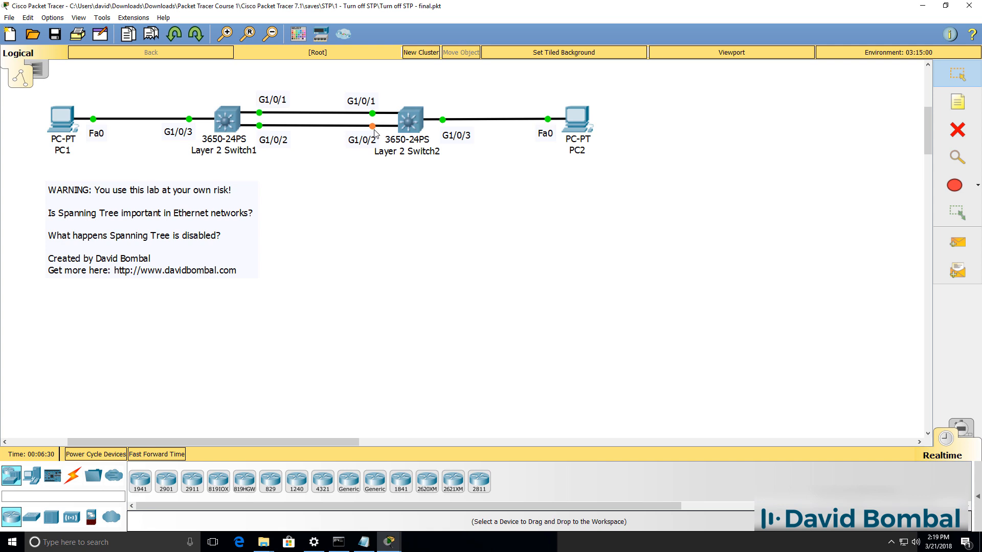
{"action": "mouse_move", "coordinate": [308, 195]}
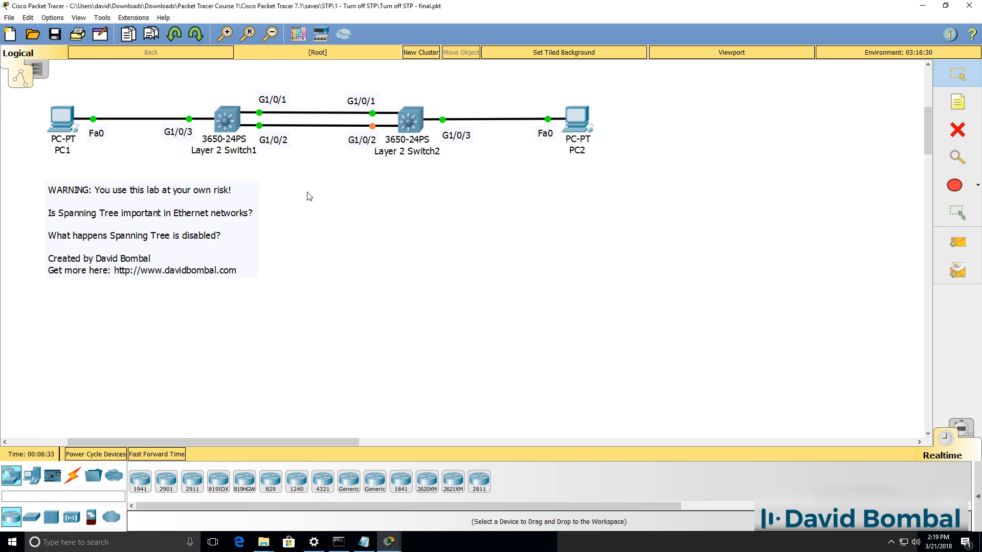
{"action": "mouse_move", "coordinate": [296, 202]}
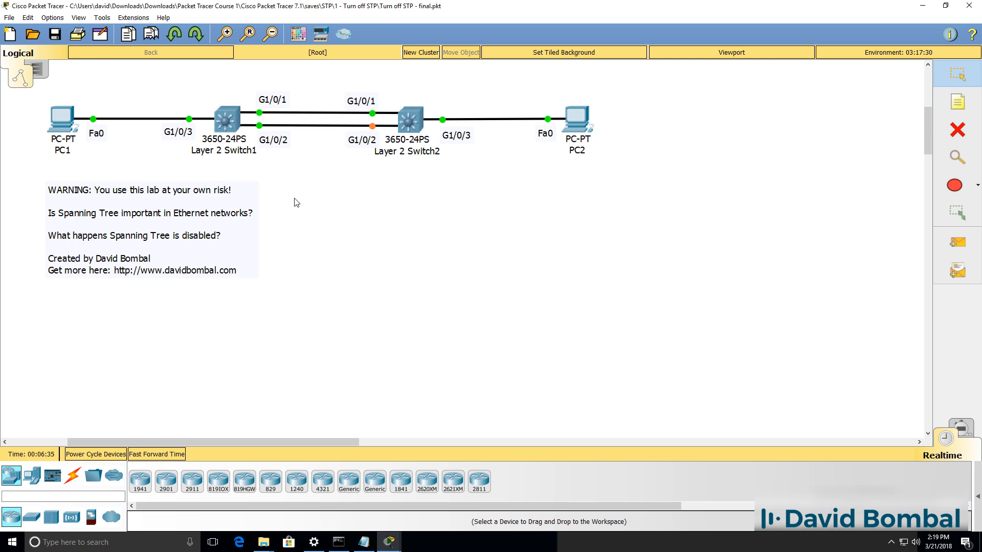
{"action": "mouse_move", "coordinate": [394, 176]}
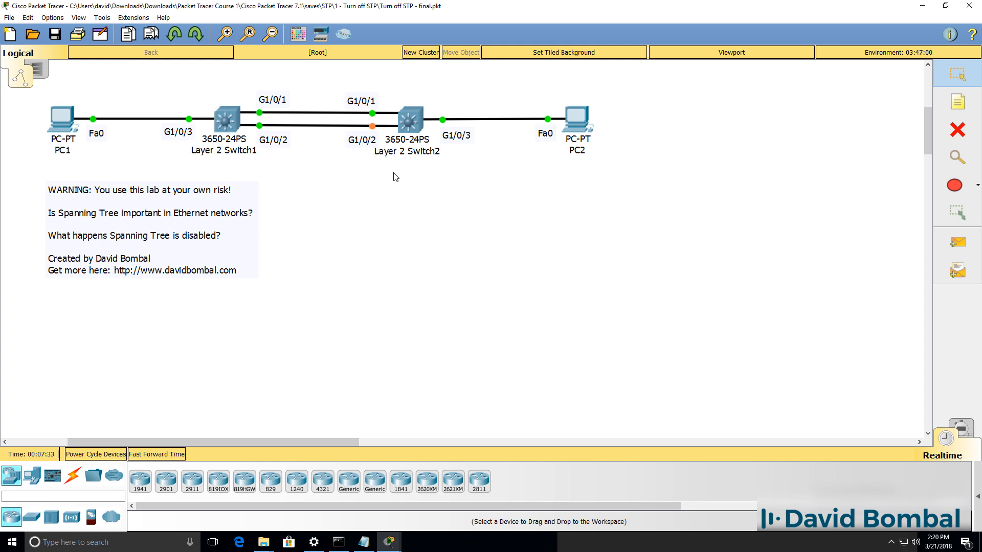
{"action": "mouse_move", "coordinate": [86, 127]}
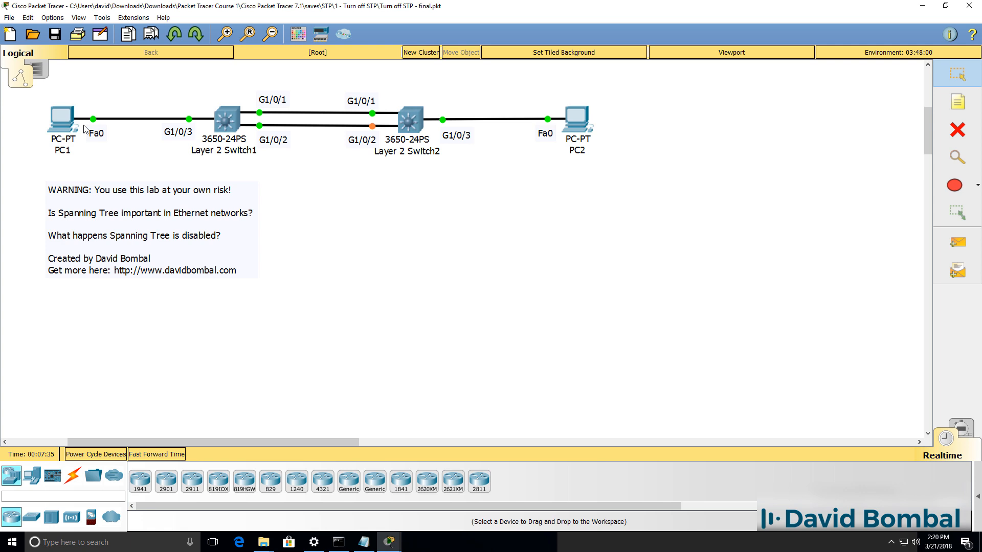
{"action": "mouse_move", "coordinate": [554, 124]}
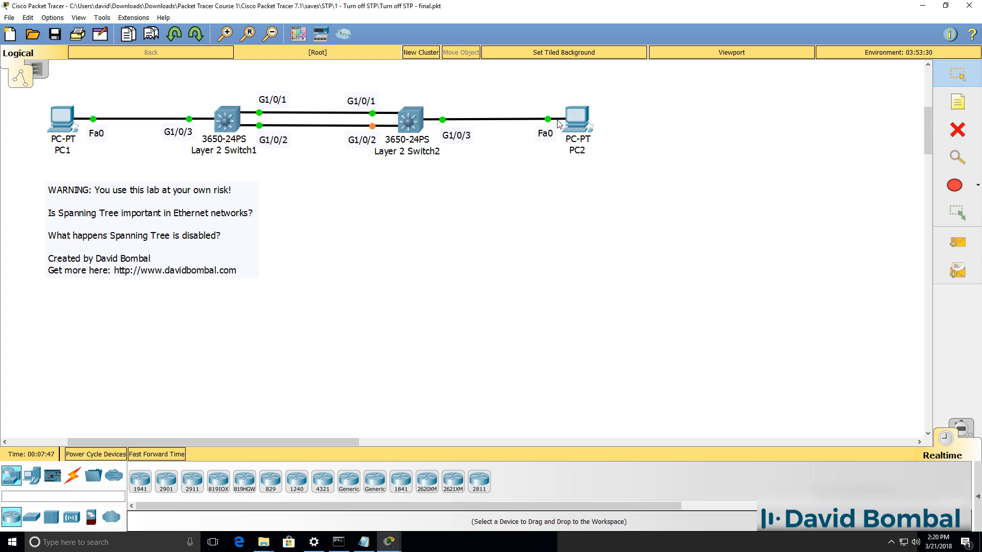
{"action": "mouse_move", "coordinate": [724, 188]}
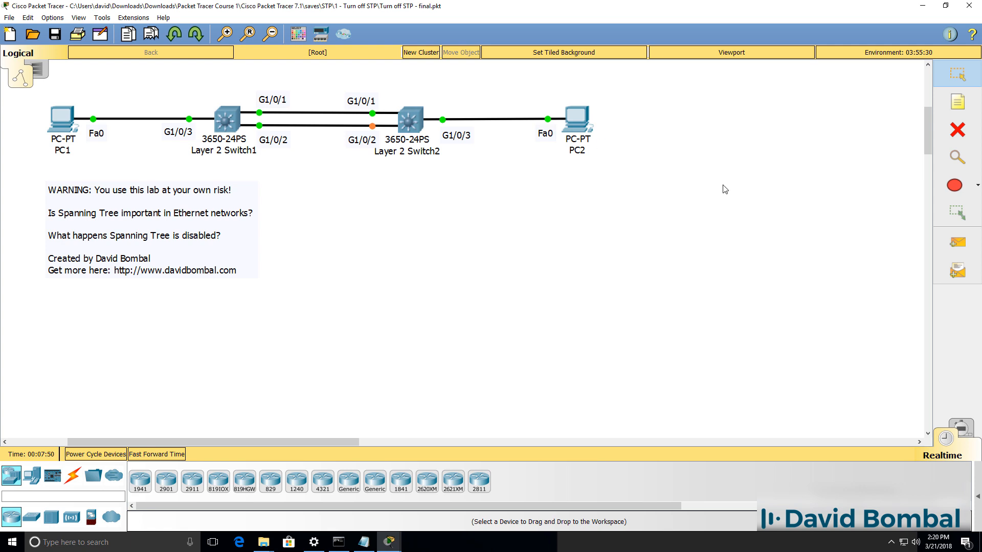
- Enter Simulation mode and edit event filters to remove protocols like BGP, DHCP and DNS
{"action": "left_click", "coordinate": [962, 427]}
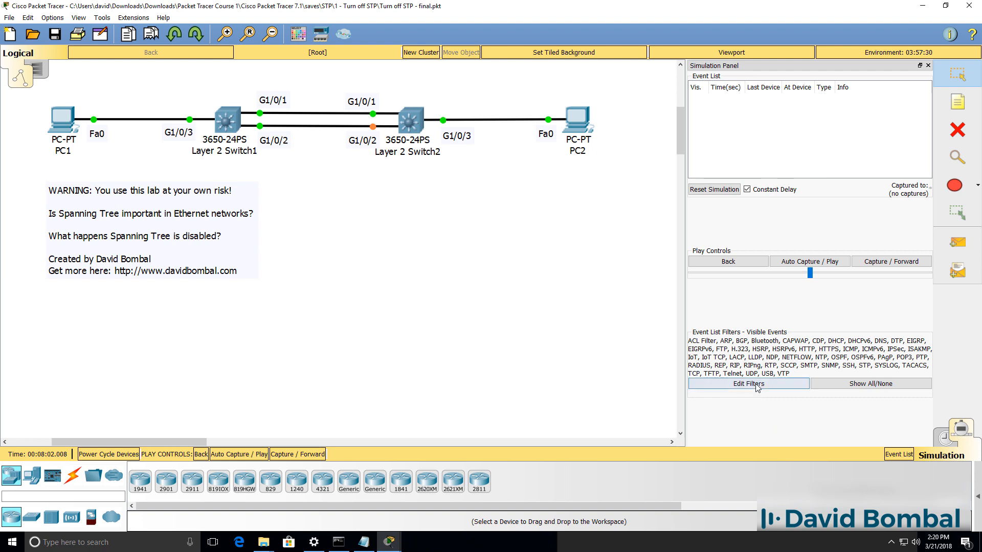
{"action": "left_click", "coordinate": [749, 383]}
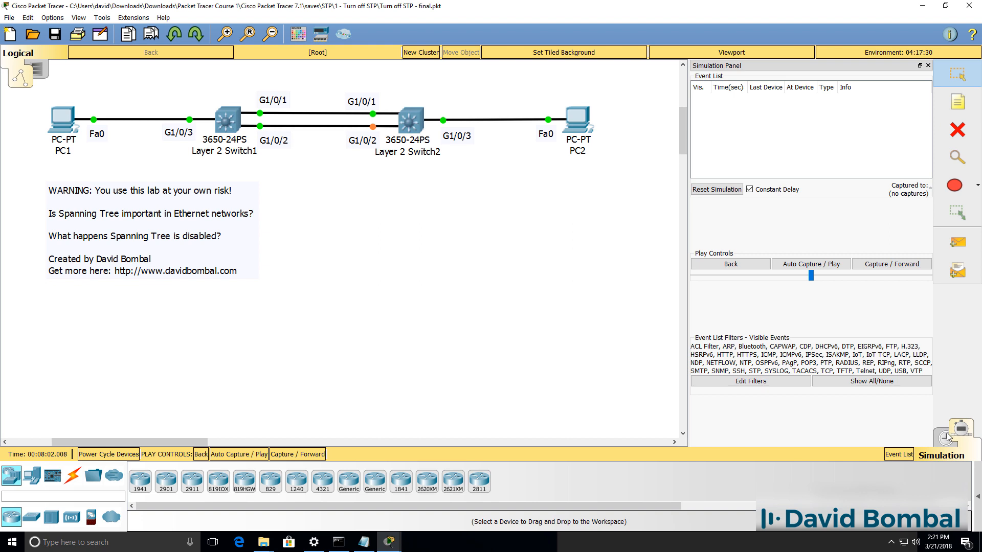
{"action": "mouse_move", "coordinate": [944, 438]}
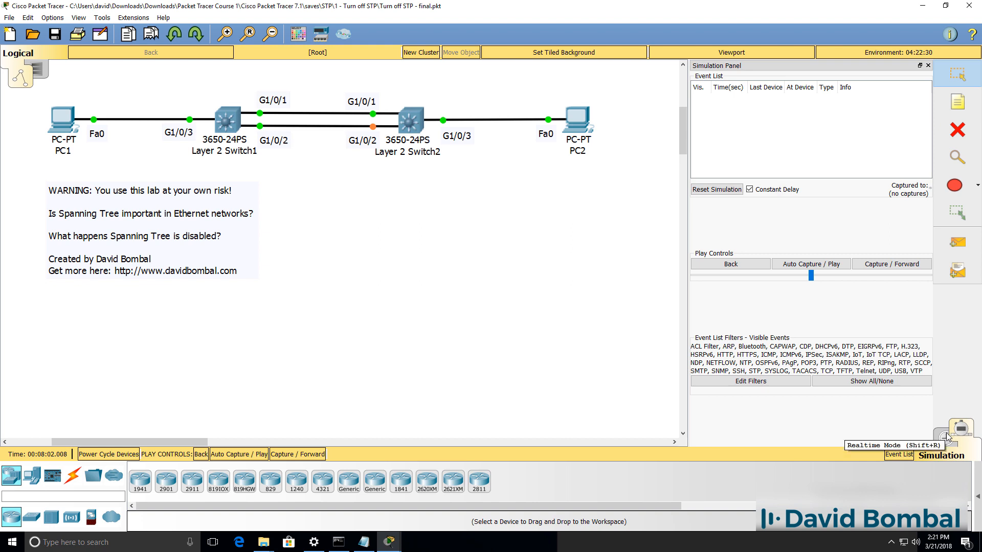